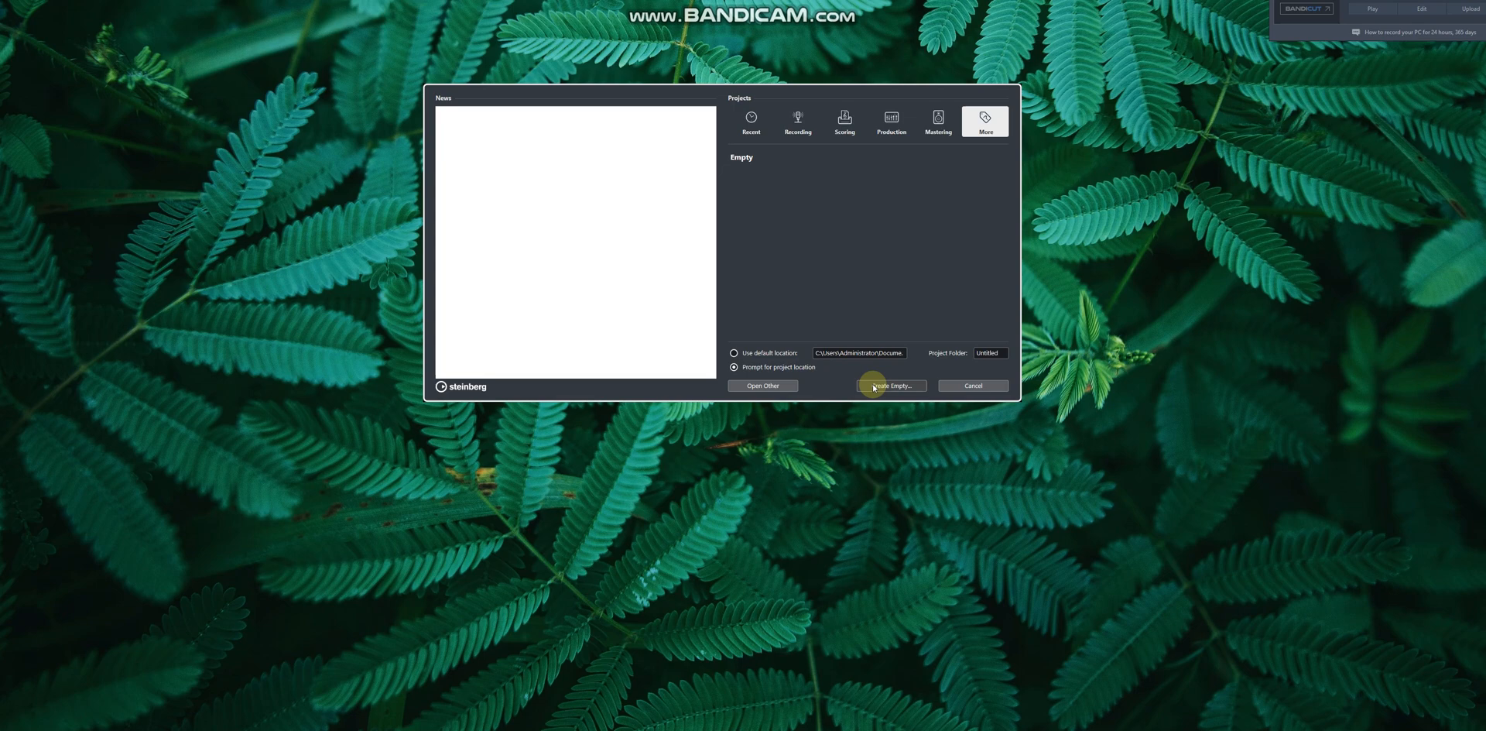
# Step: Create a new empty project and confirm the folder it will be stored in
pyautogui.click(888, 386)
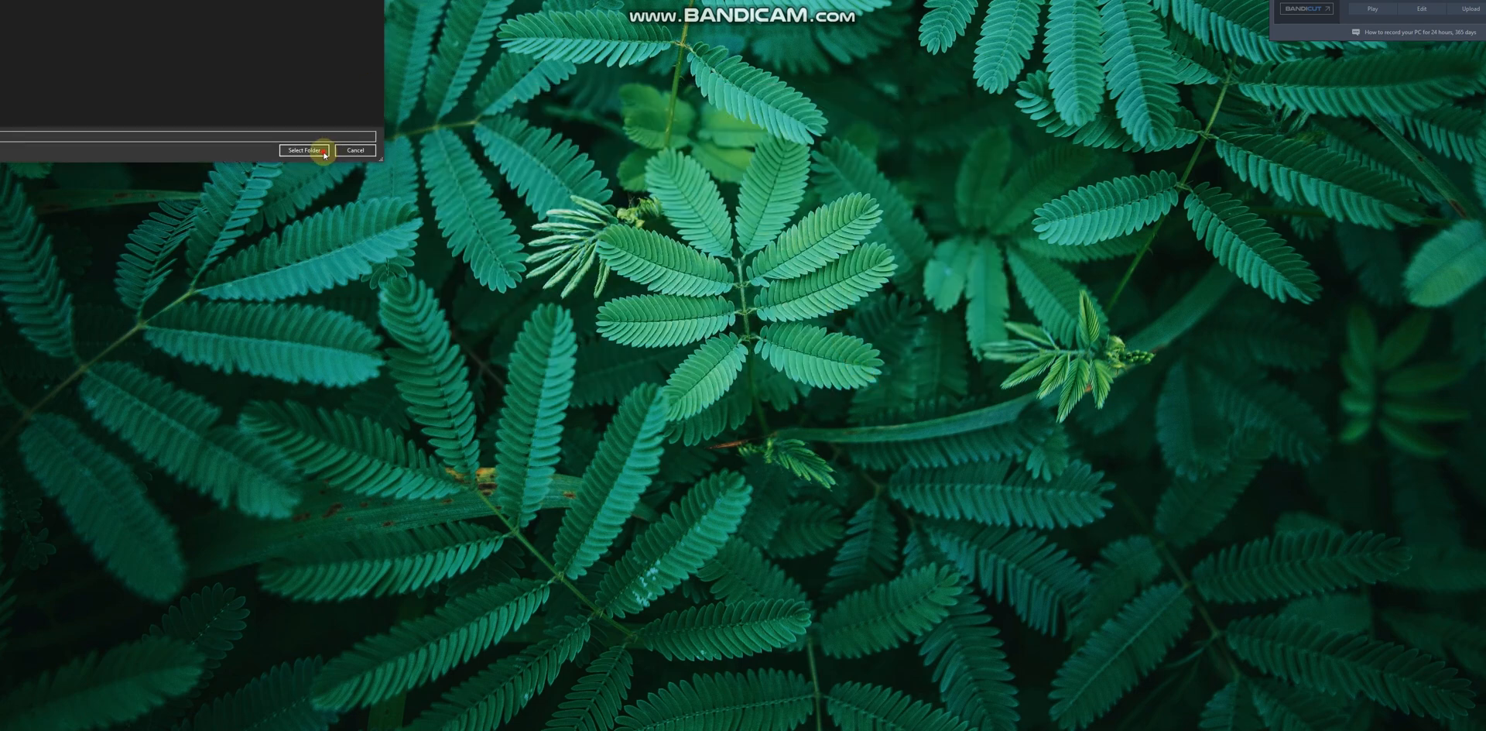
pyautogui.click(303, 150)
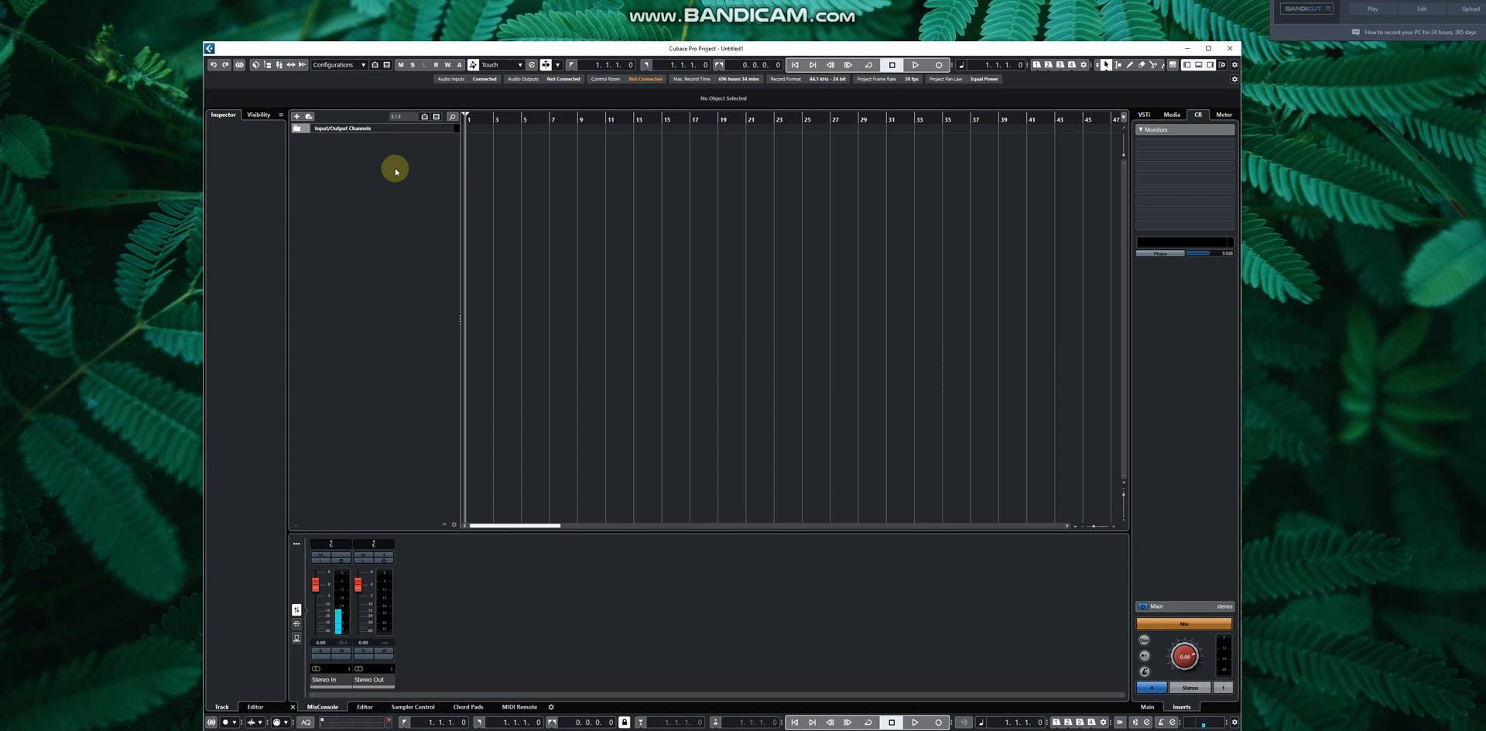
pyautogui.moveTo(370, 170)
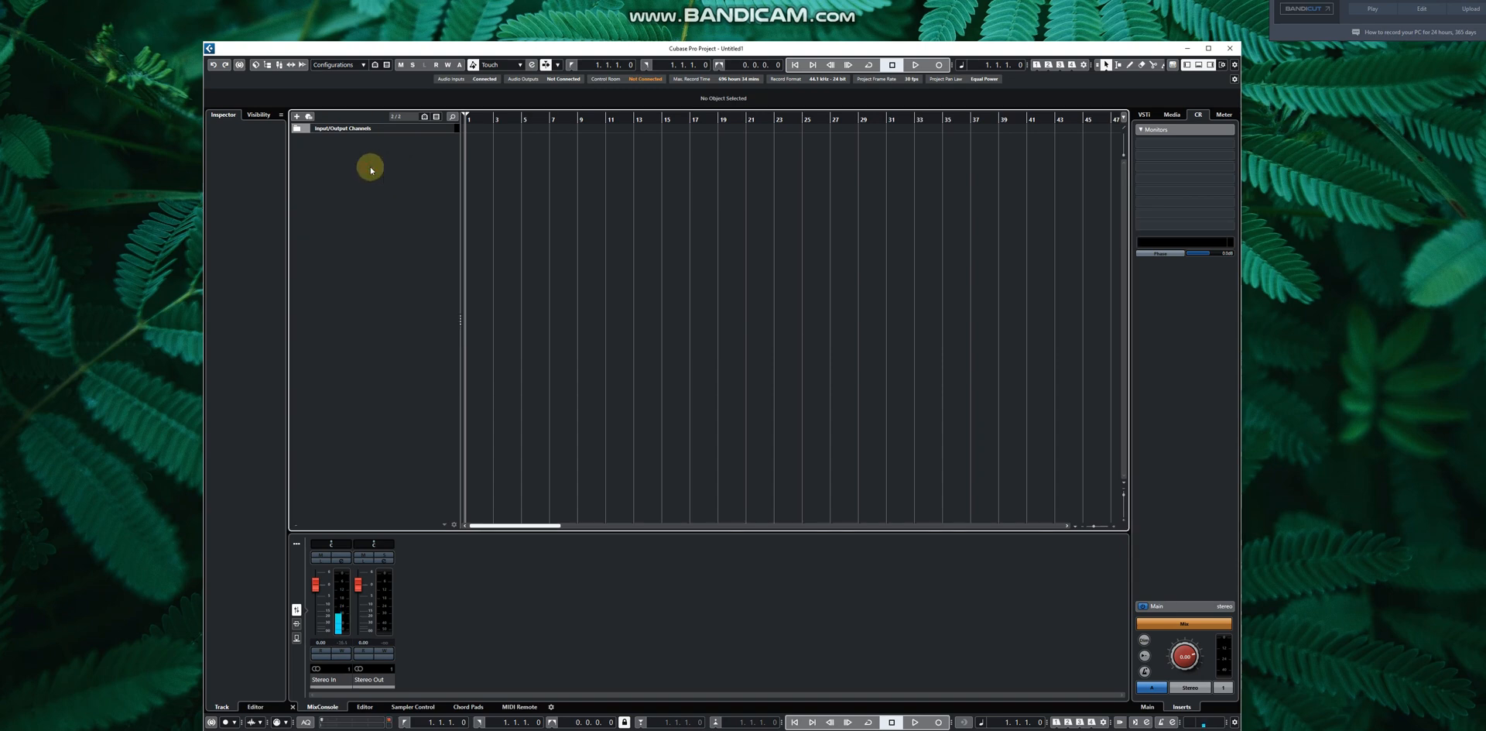
# Step: Add a mono audio track Audio 01 routed to Stereo Out
pyautogui.rightClick(370, 169)
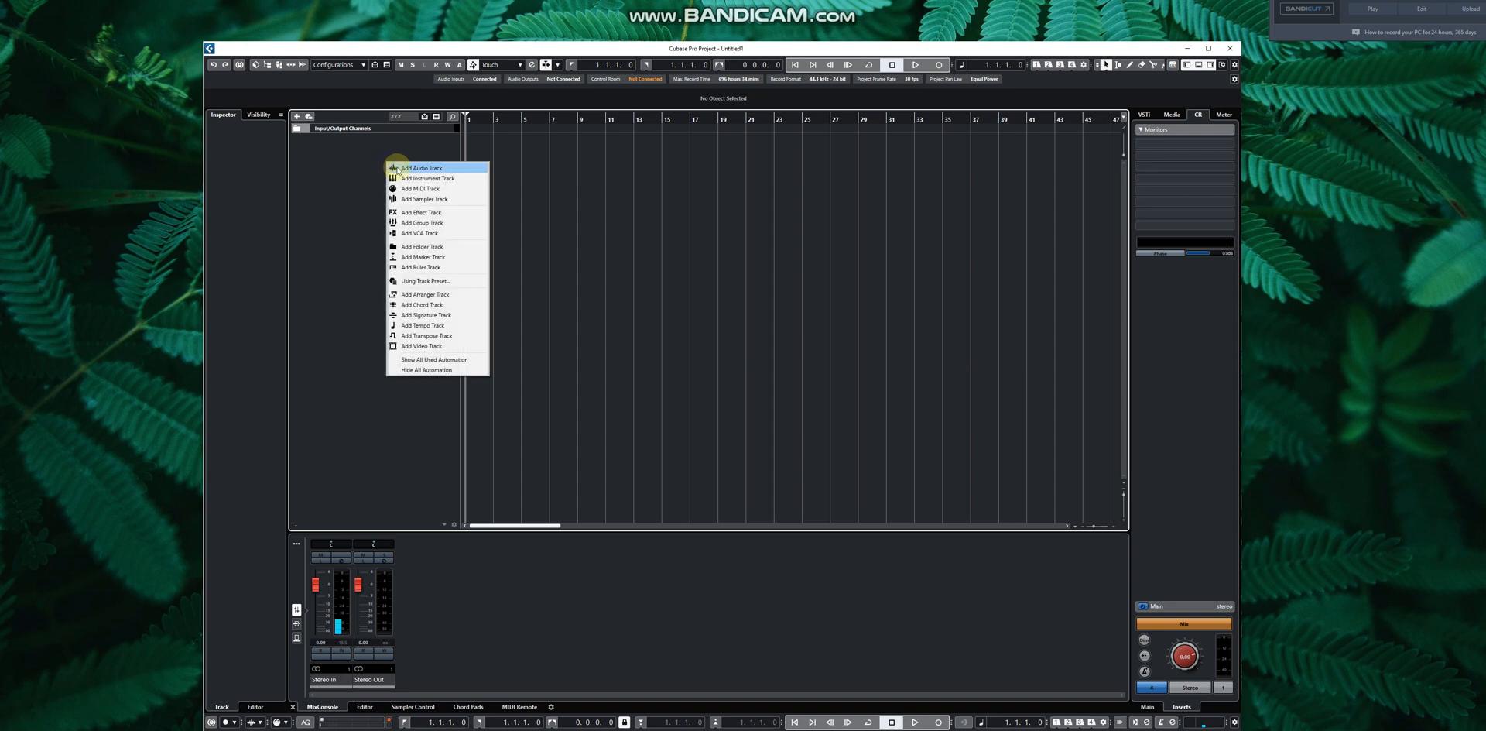
pyautogui.click(423, 167)
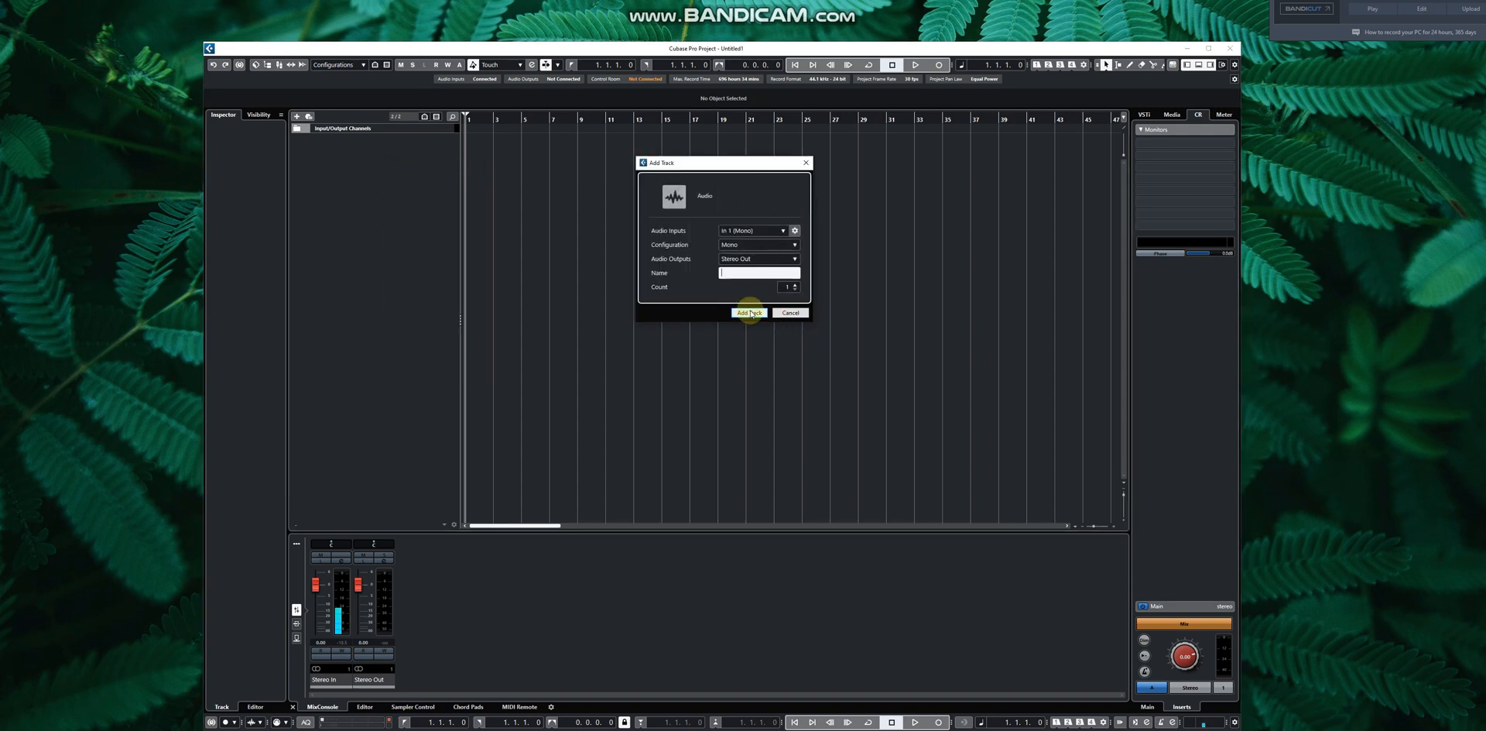
pyautogui.click(749, 313)
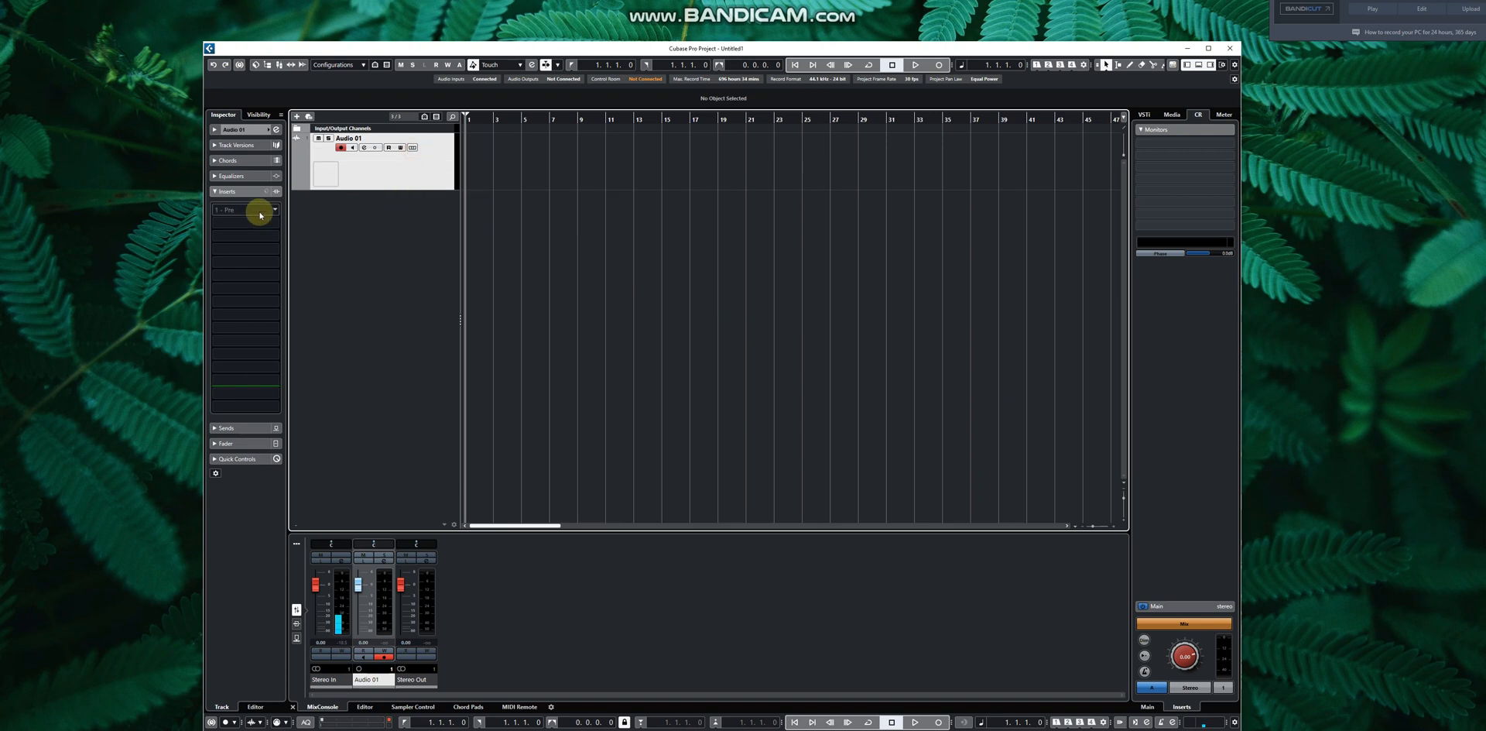
# Step: Load McDSP Revolver into Audio 01's first insert slot, triggering the serious-problem error
pyautogui.click(244, 209)
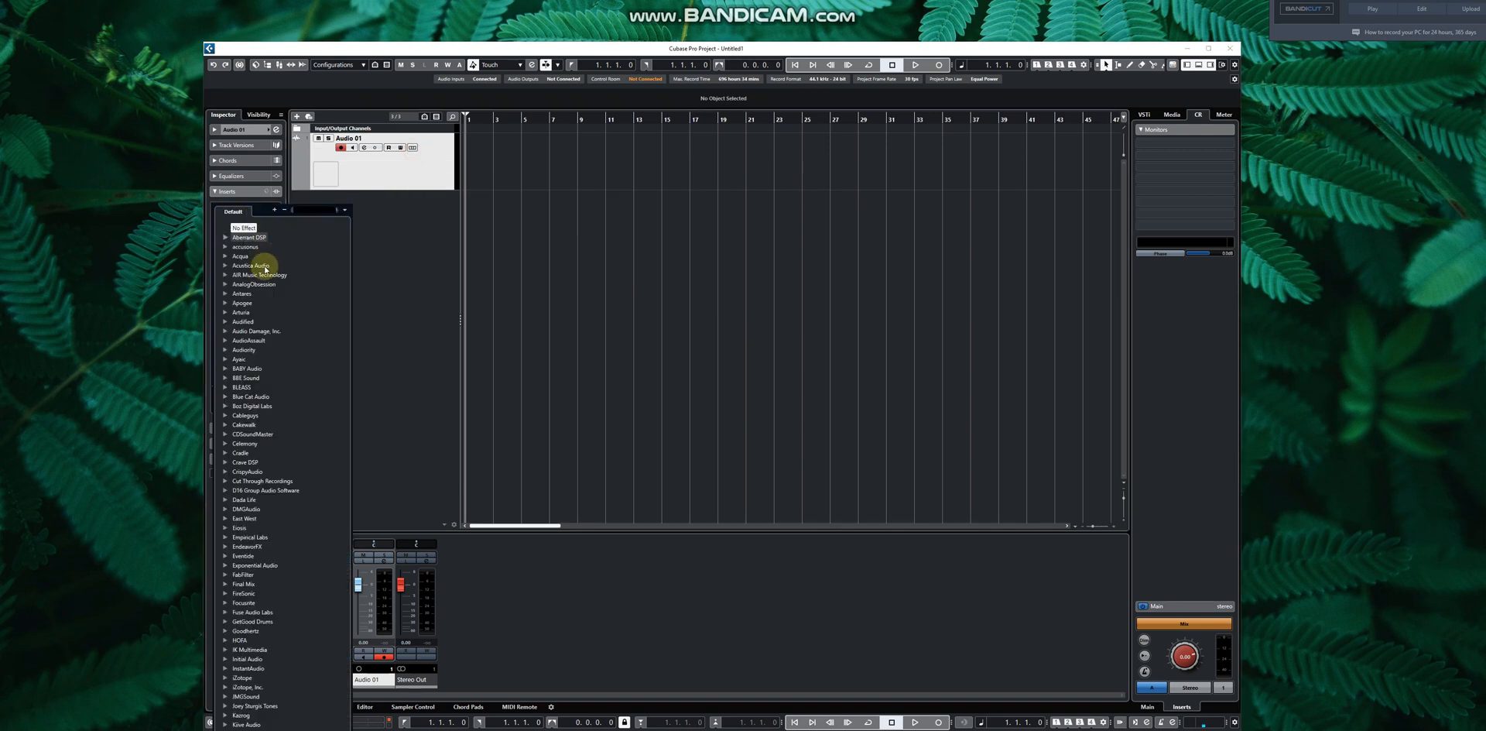
pyautogui.scroll(-3)
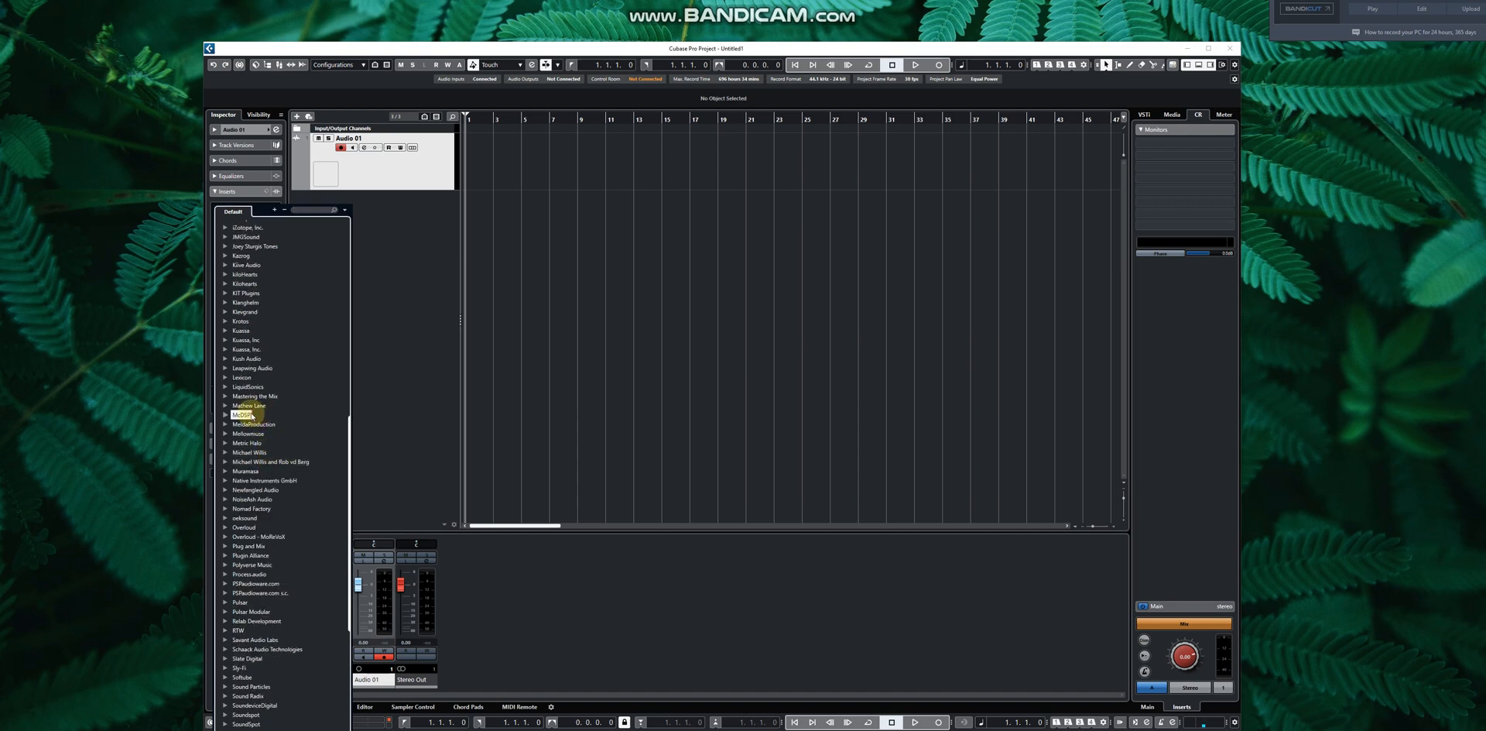
pyautogui.click(241, 415)
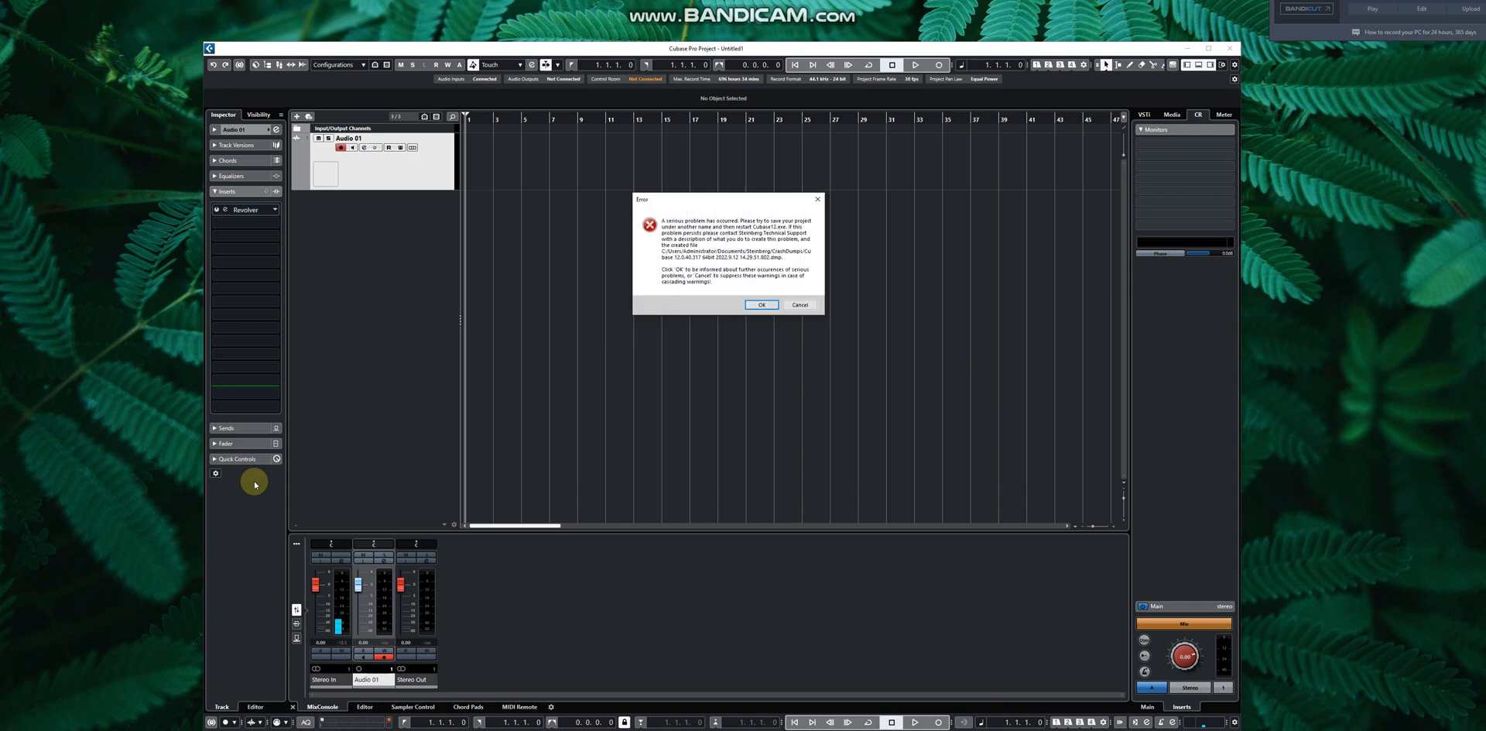
pyautogui.moveTo(533, 324)
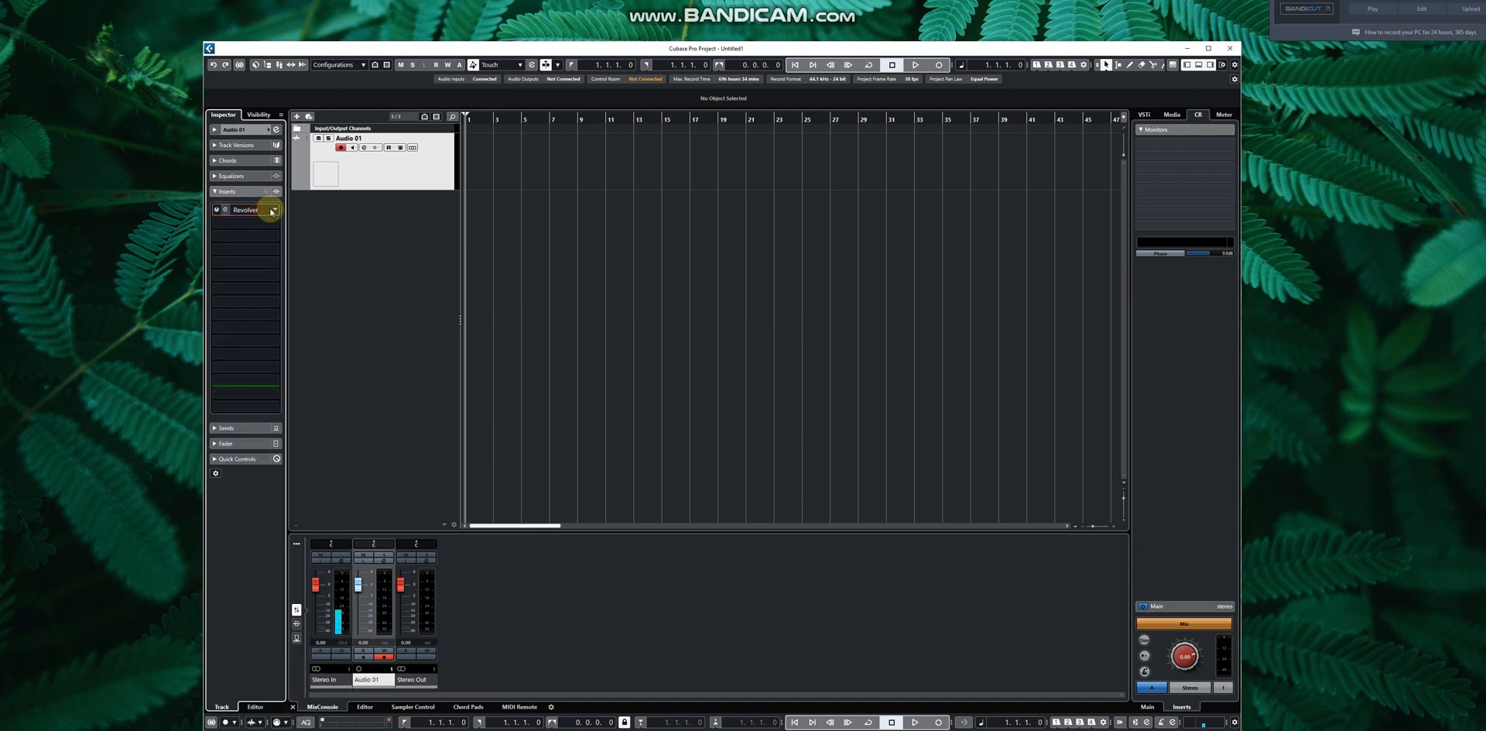
# Step: Set the Revolver insert slot to No Effect, leaving Audio 01 with no inserts
pyautogui.click(256, 209)
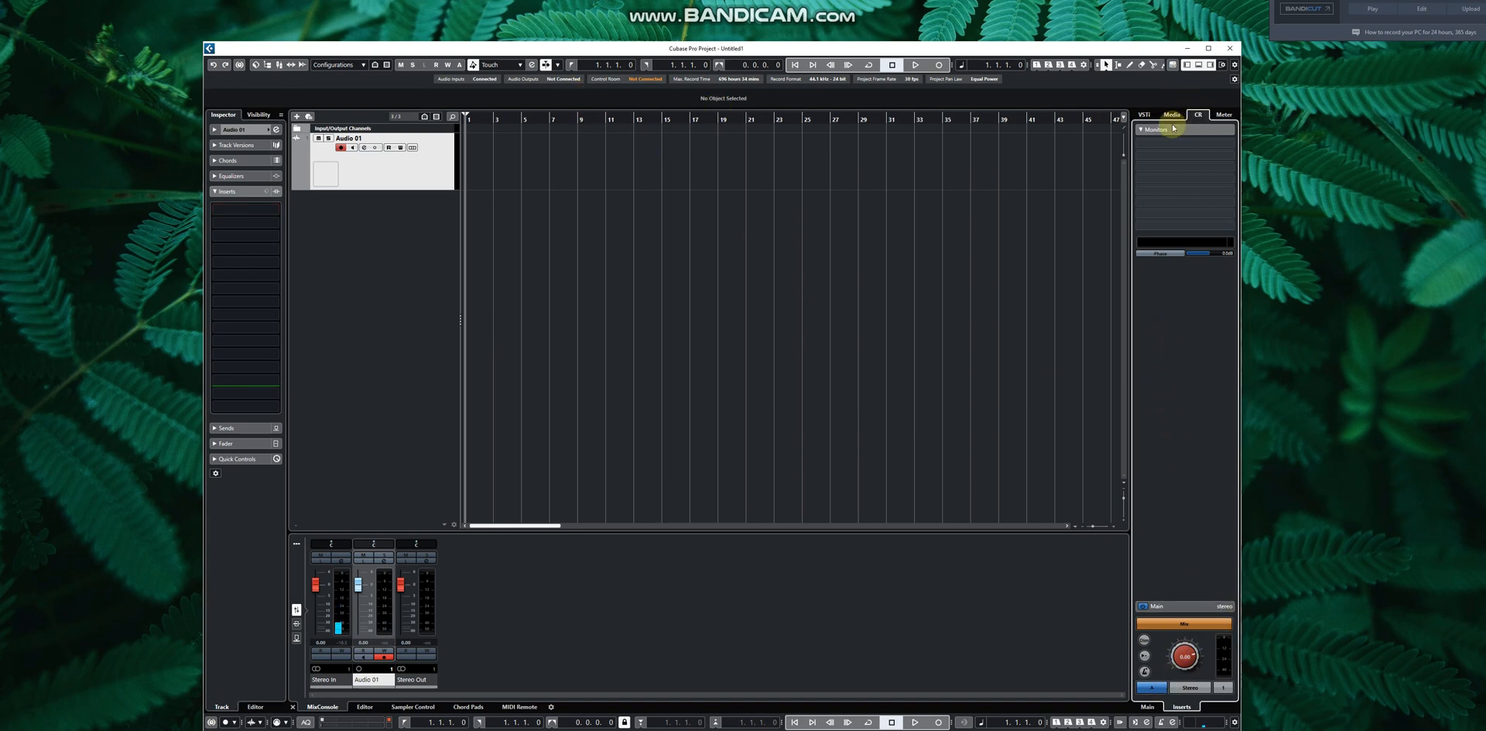
pyautogui.moveTo(1209, 94)
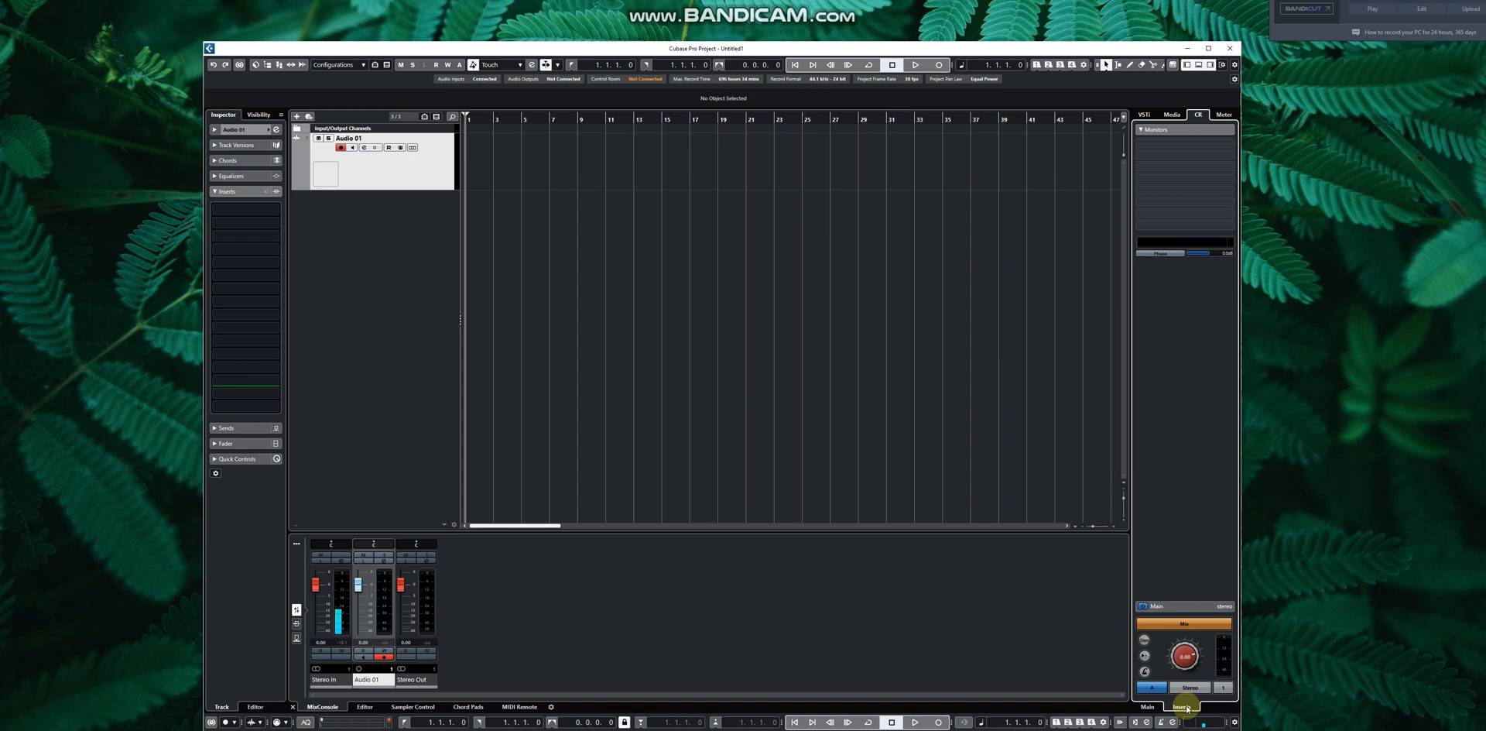
# Step: Load Soundtoys LittleMicroShift into the Control Room main inserts, crashing Cubase into Safe Mode
pyautogui.click(1181, 147)
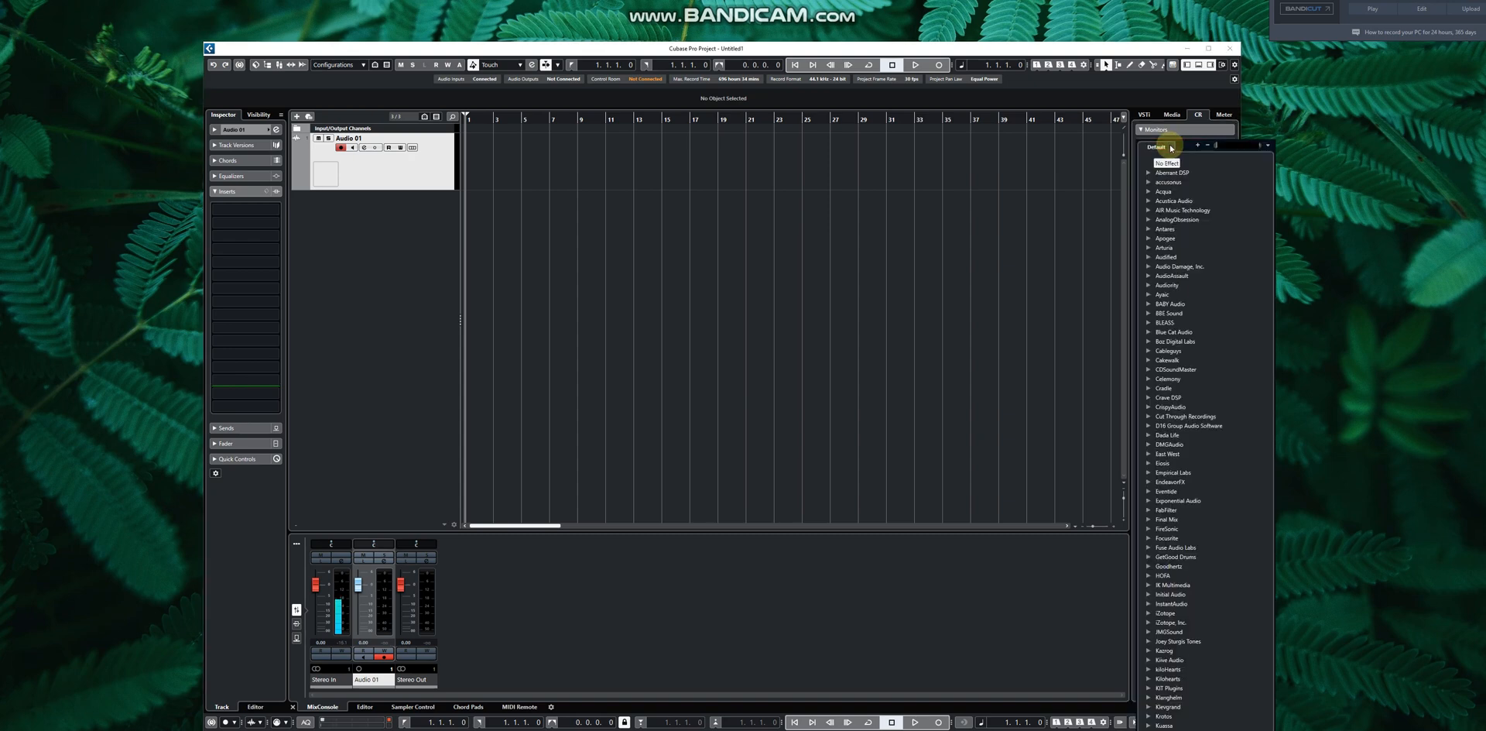
pyautogui.scroll(-3)
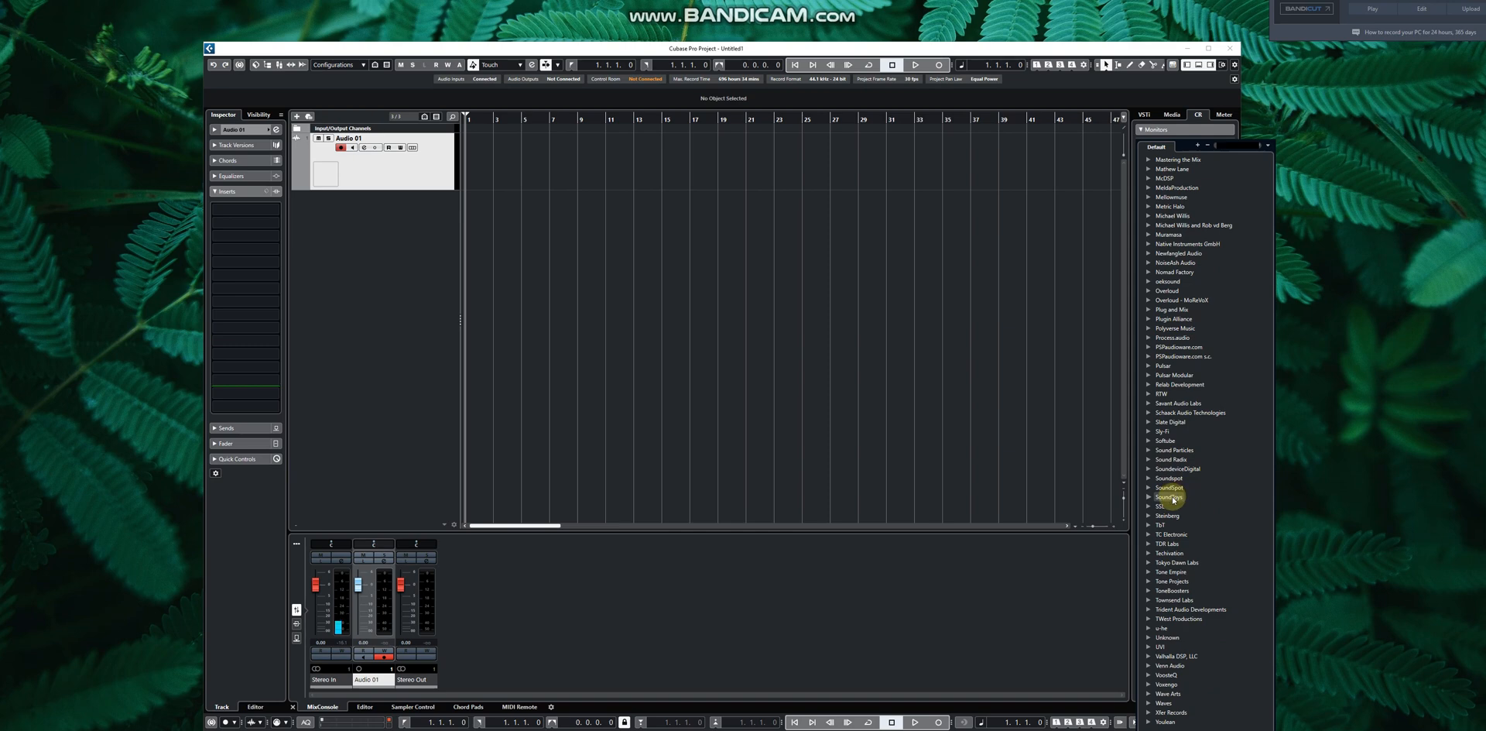
pyautogui.click(1168, 403)
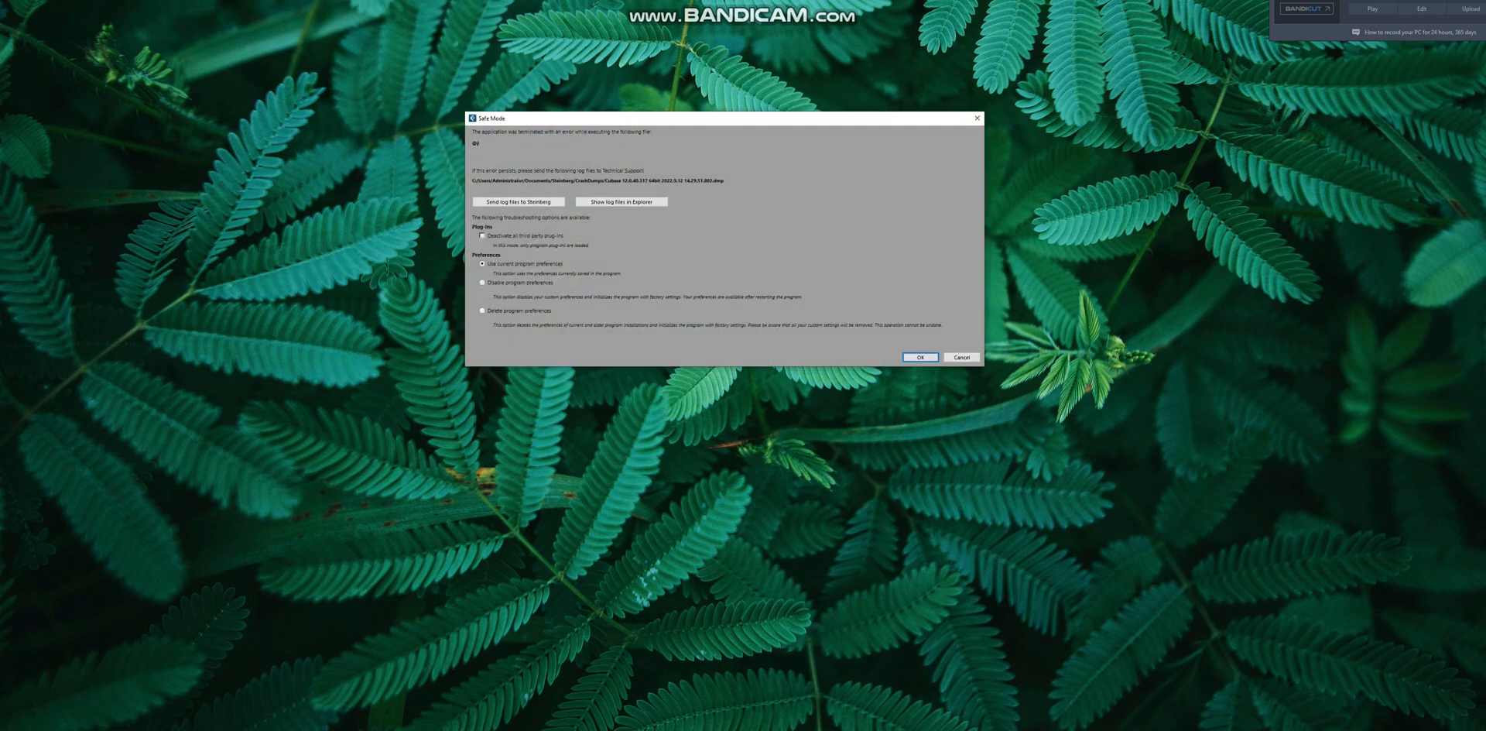
# Step: Restart from Safe Mode keeping current preferences and confirm the ASIO audio driver
pyautogui.click(918, 357)
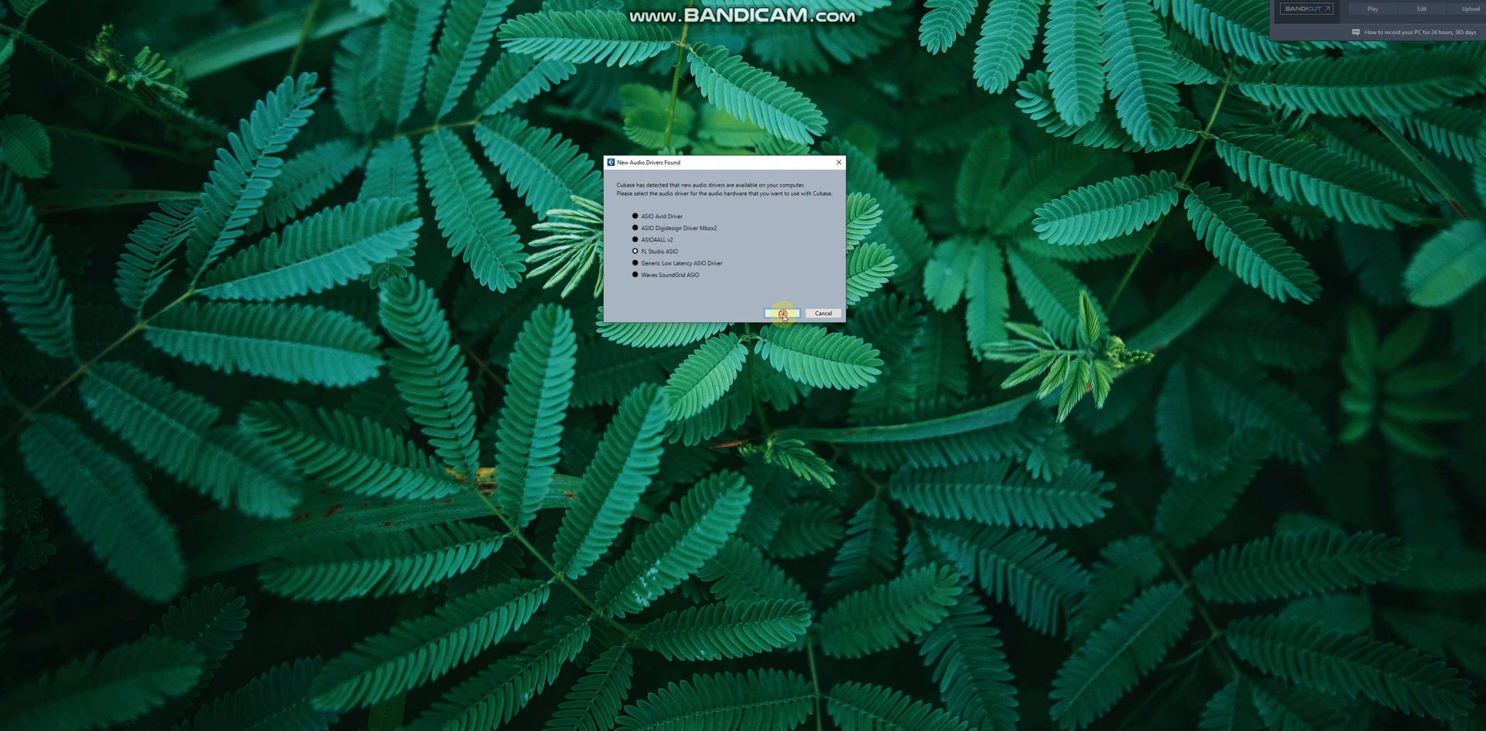
pyautogui.click(780, 313)
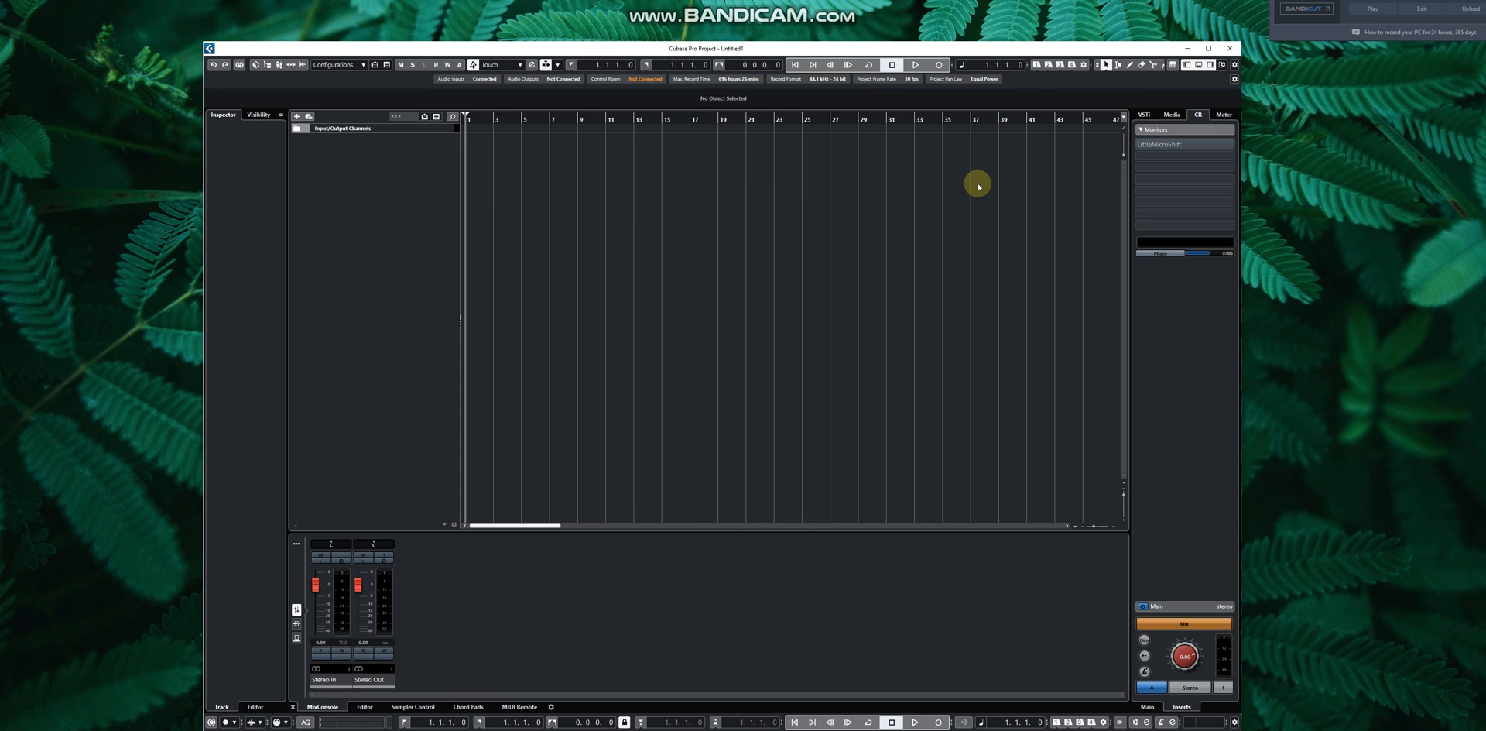
pyautogui.moveTo(979, 197)
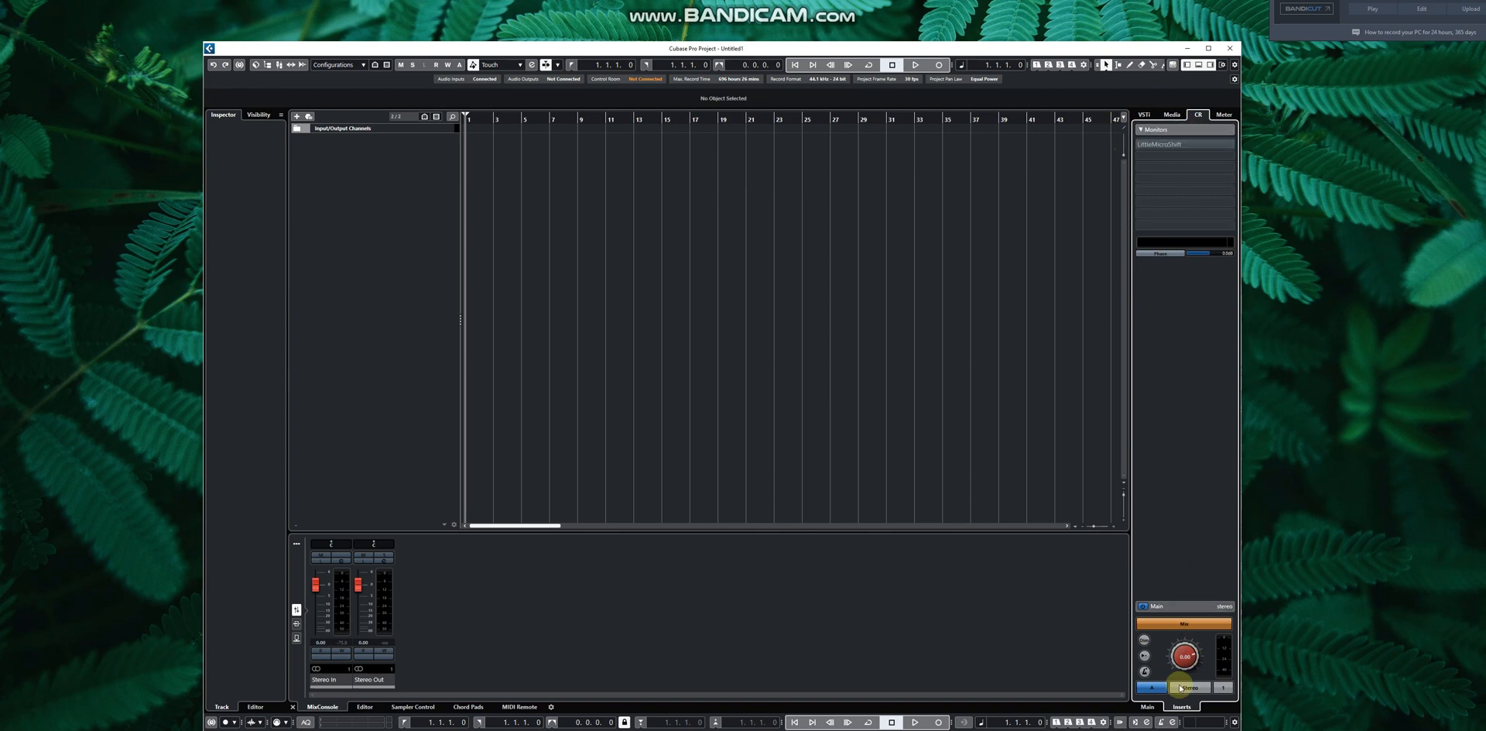
# Step: Deactivate the LittleMicroShift insert on the Control Room main output
pyautogui.click(1180, 707)
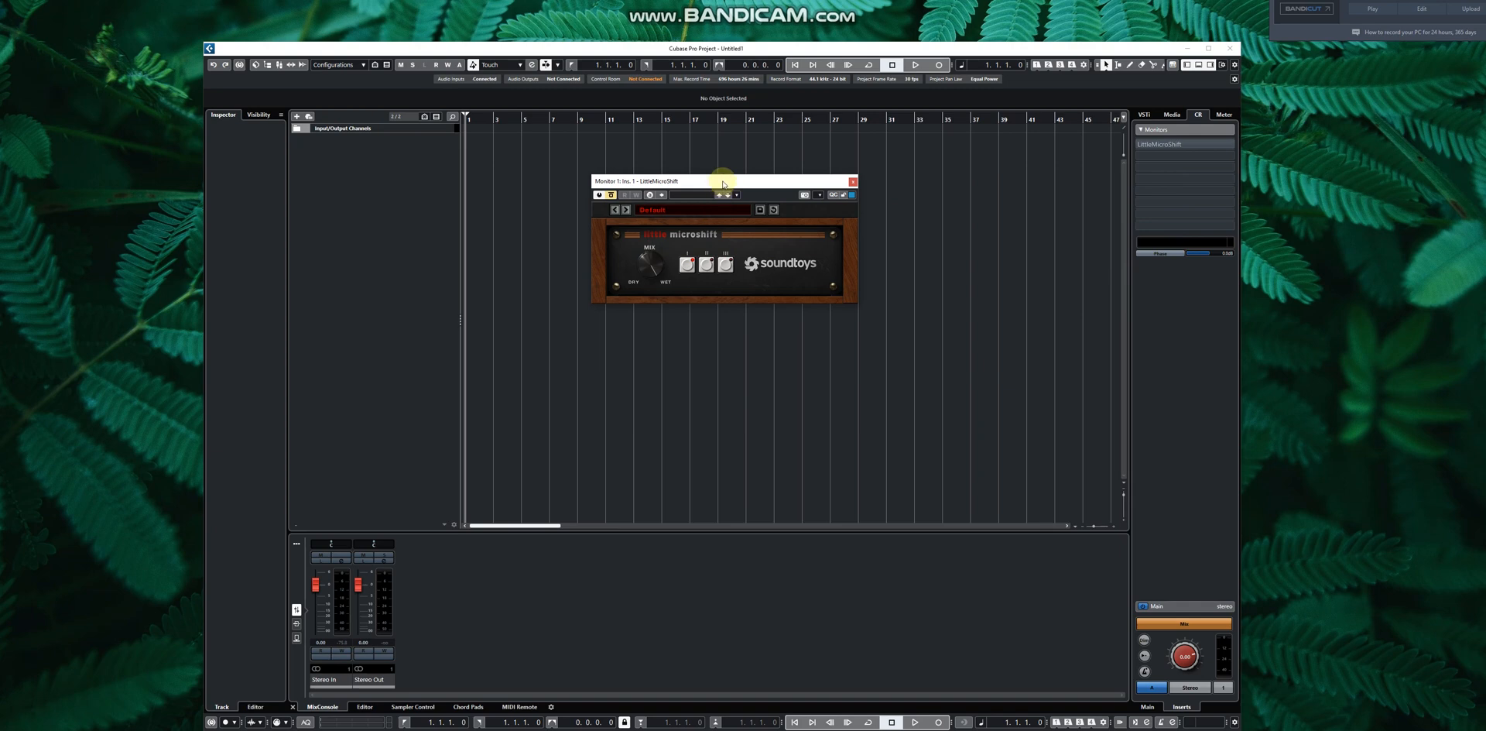
pyautogui.click(852, 181)
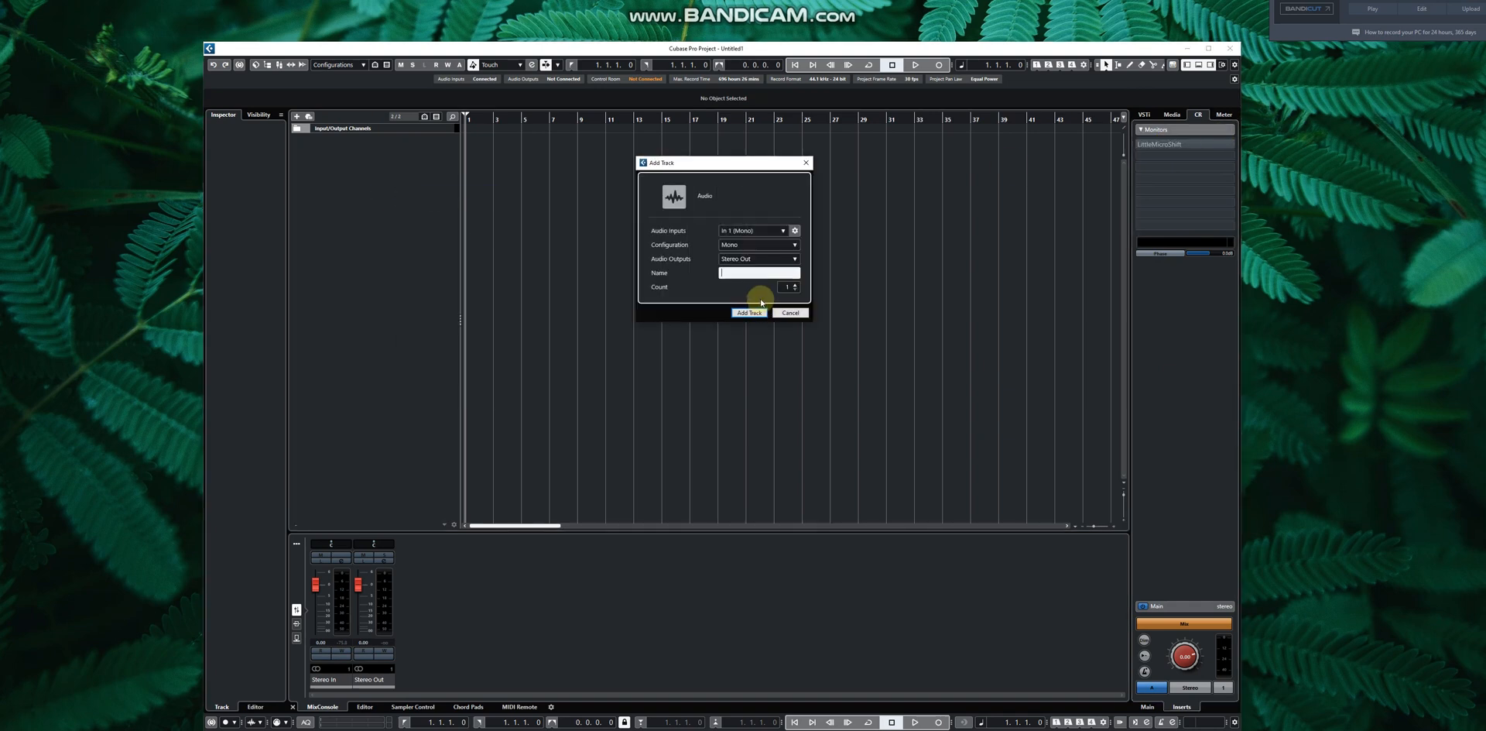
# Step: Add the mono Audio 01 track again and browse its insert list to the McDSP folder
pyautogui.click(748, 313)
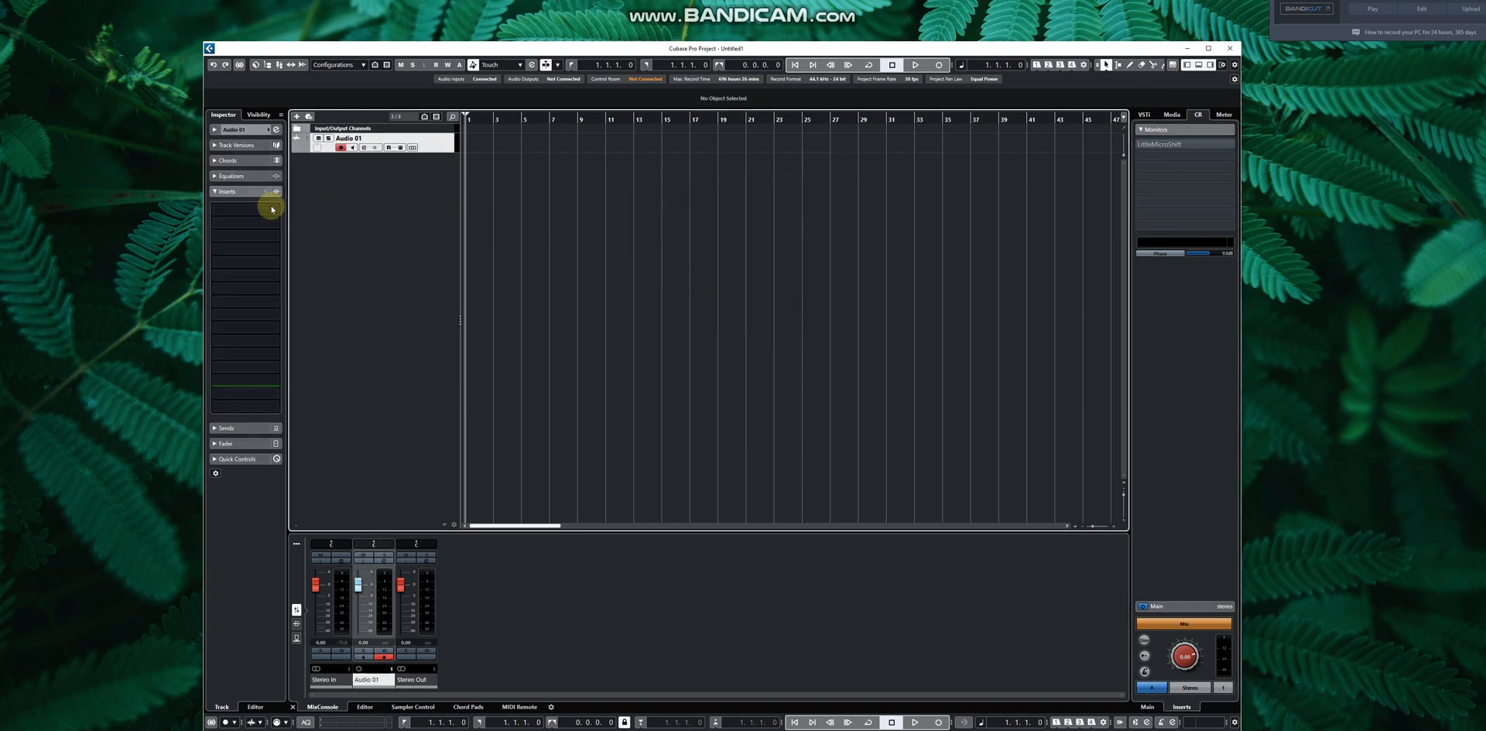
pyautogui.click(245, 206)
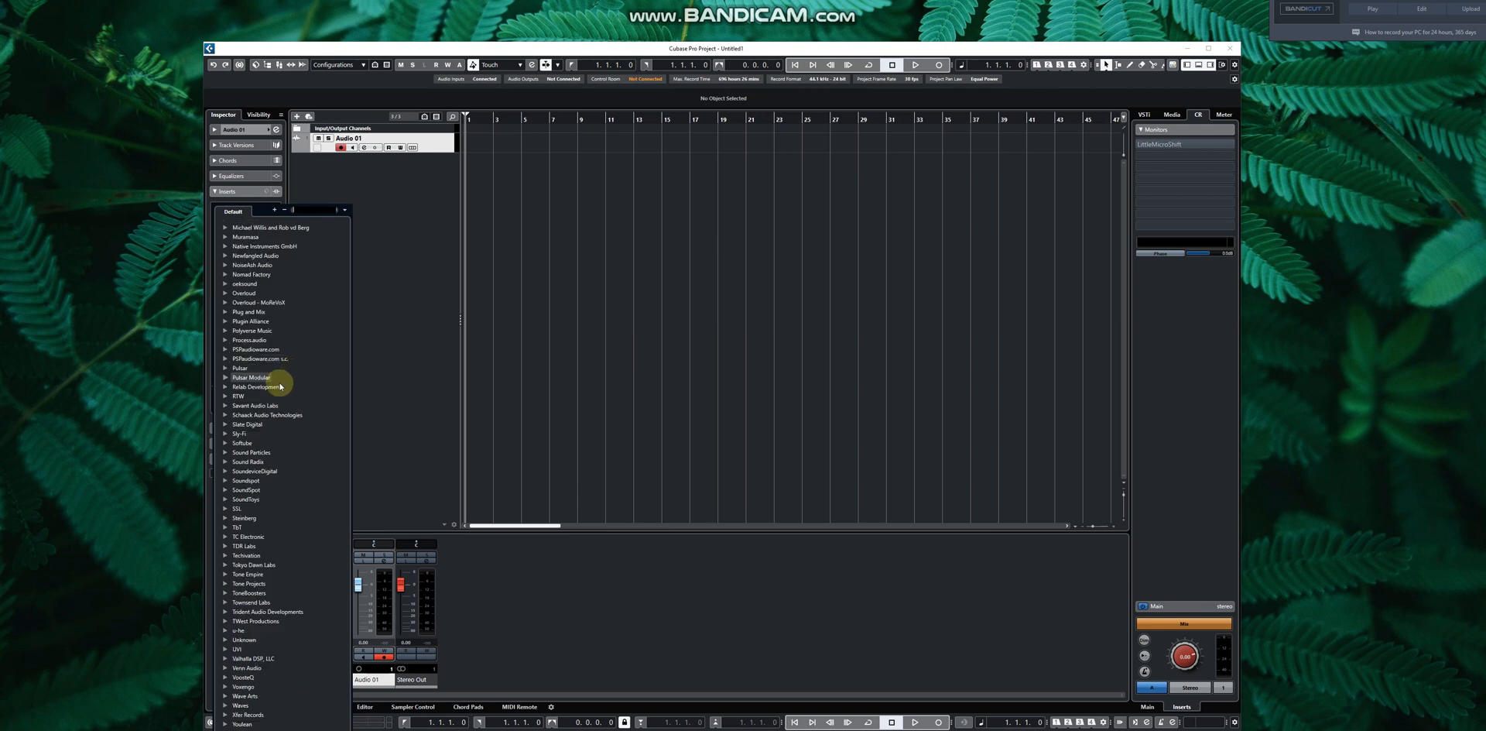
pyautogui.moveTo(255, 302)
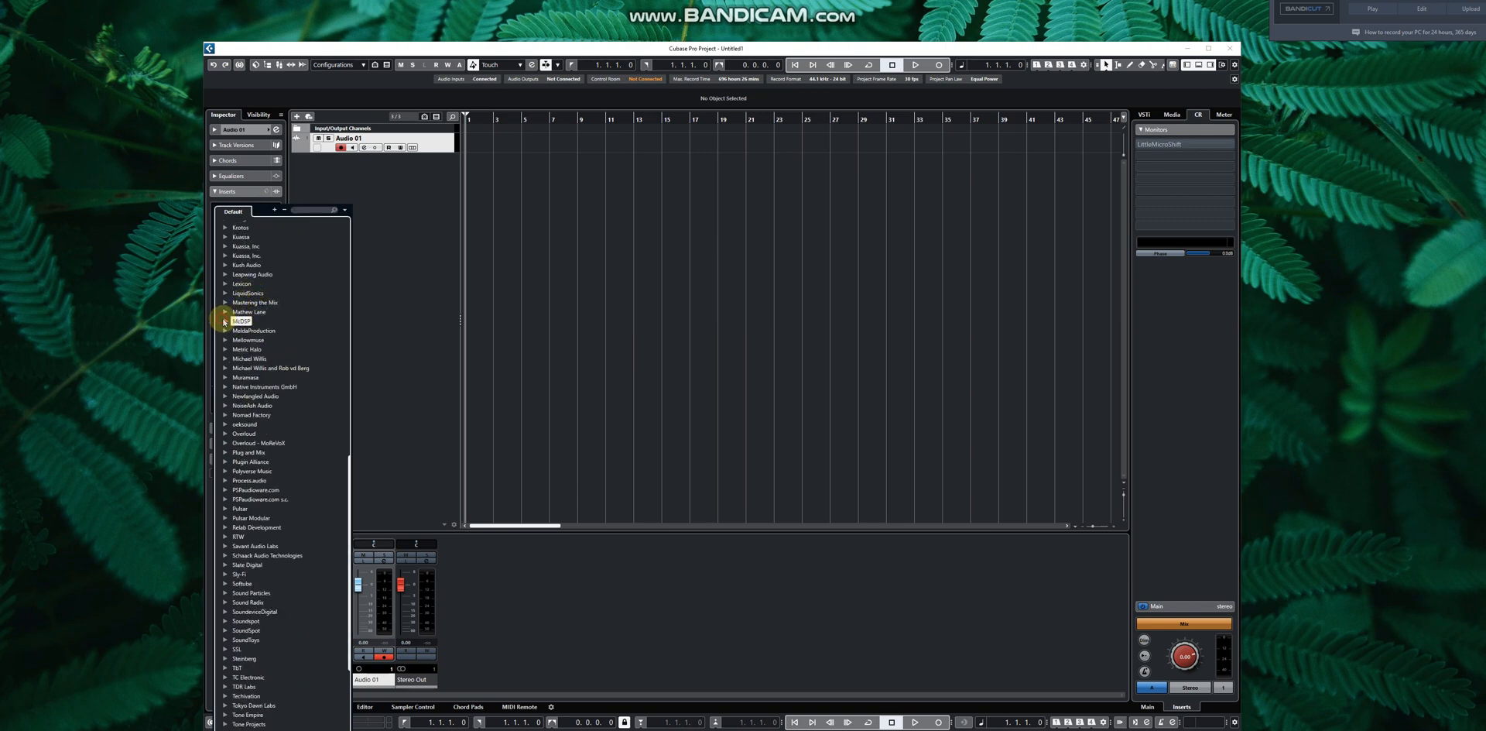
pyautogui.click(234, 320)
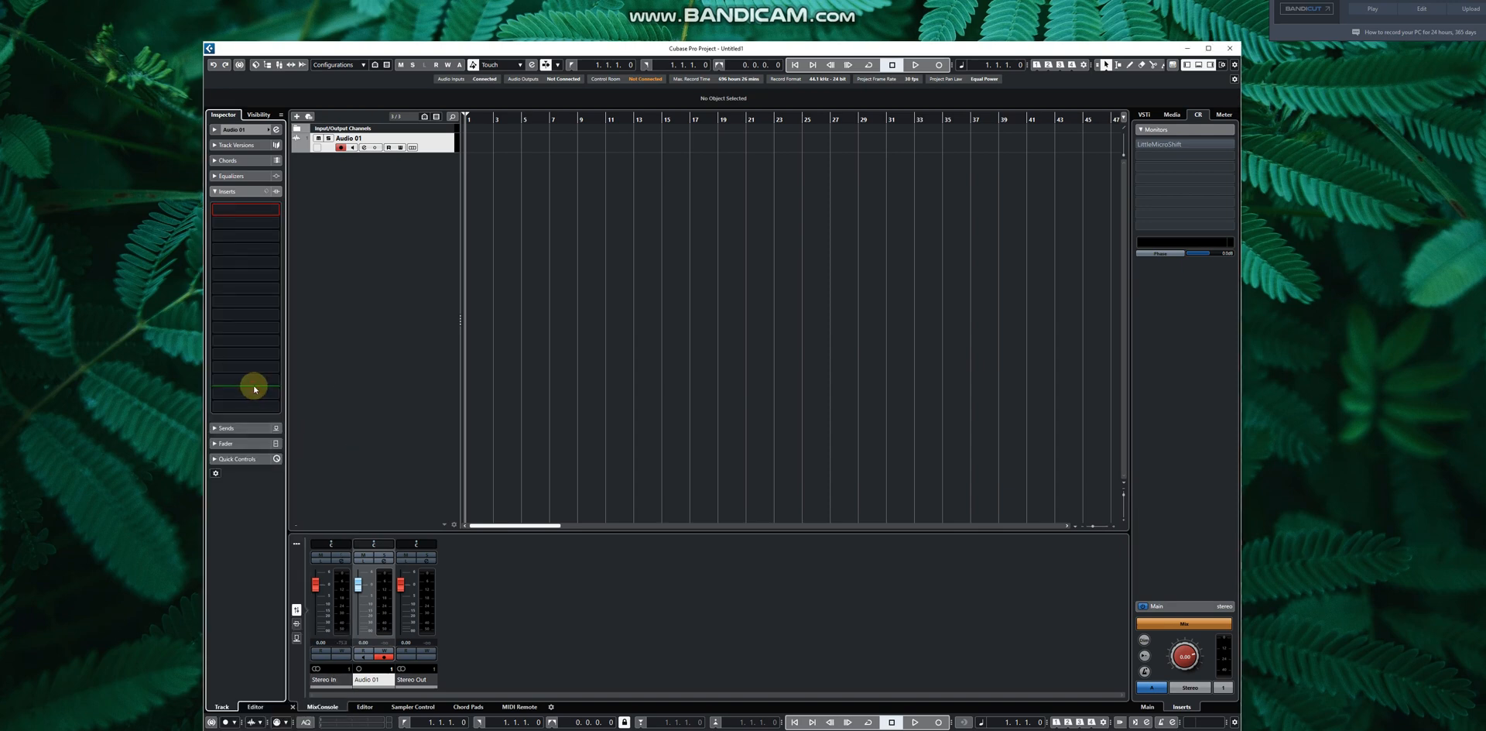
# Step: Load Revolver on Audio 01's first insert without a crash and reopen the effects list
pyautogui.click(245, 209)
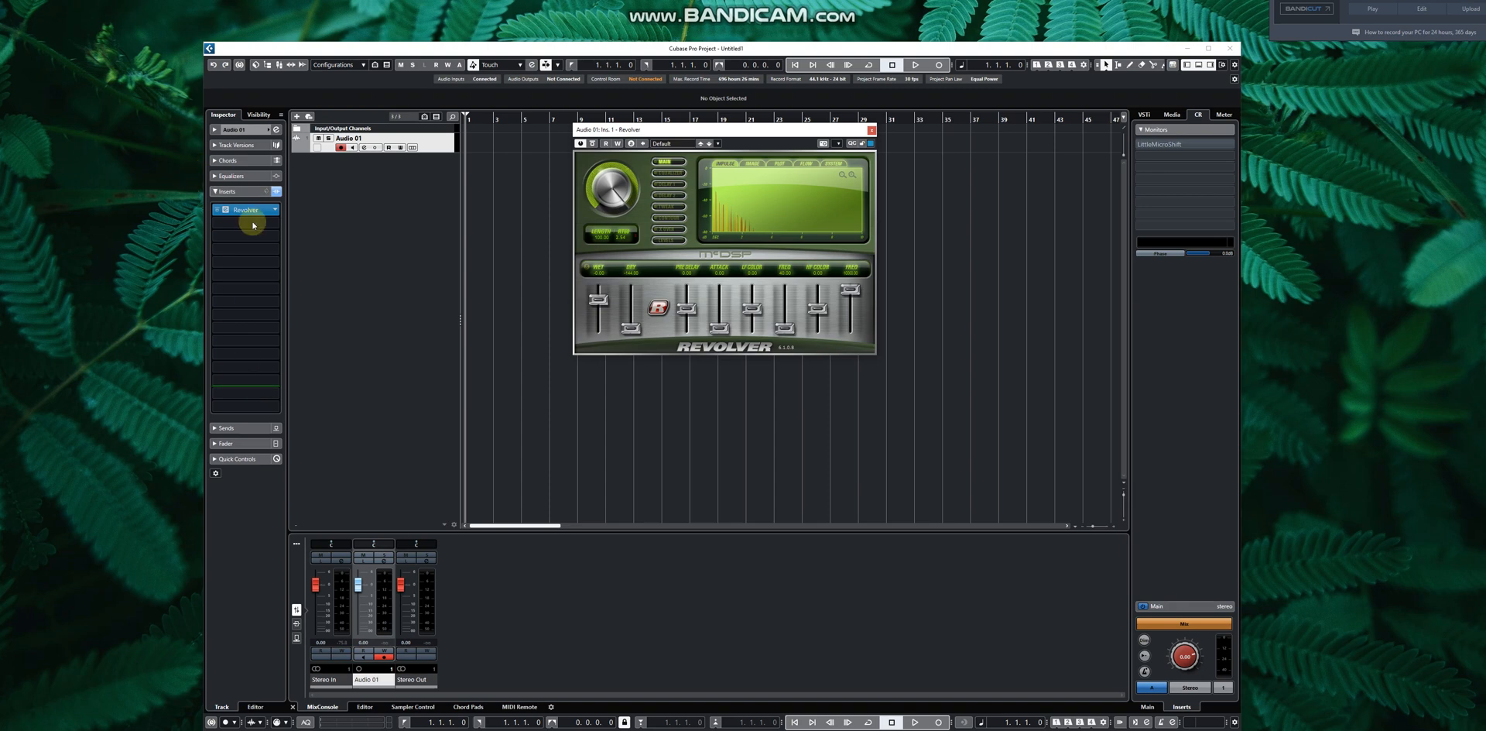
pyautogui.click(245, 209)
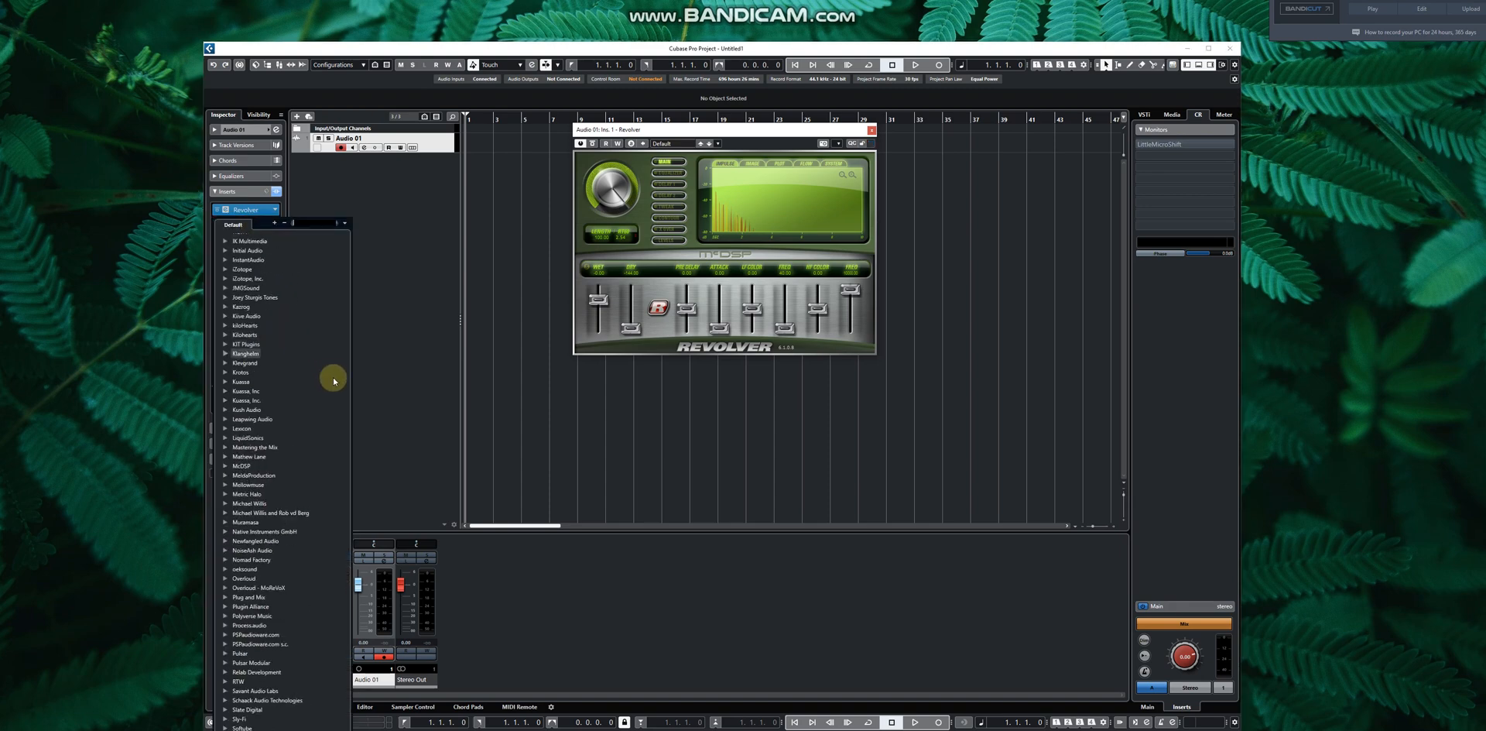